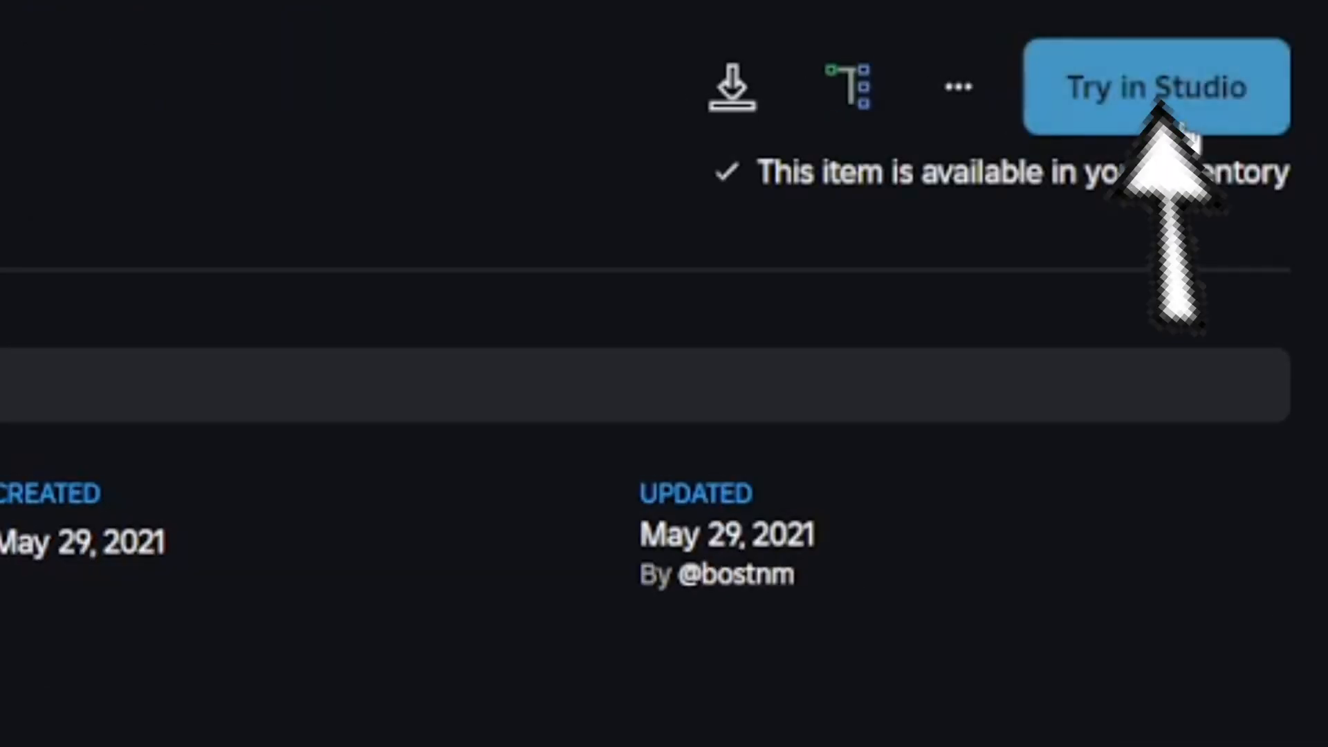
- Send the Premium Benefits Kit asset to Roblox Studio via Try in Studio
left_click(1156, 88)
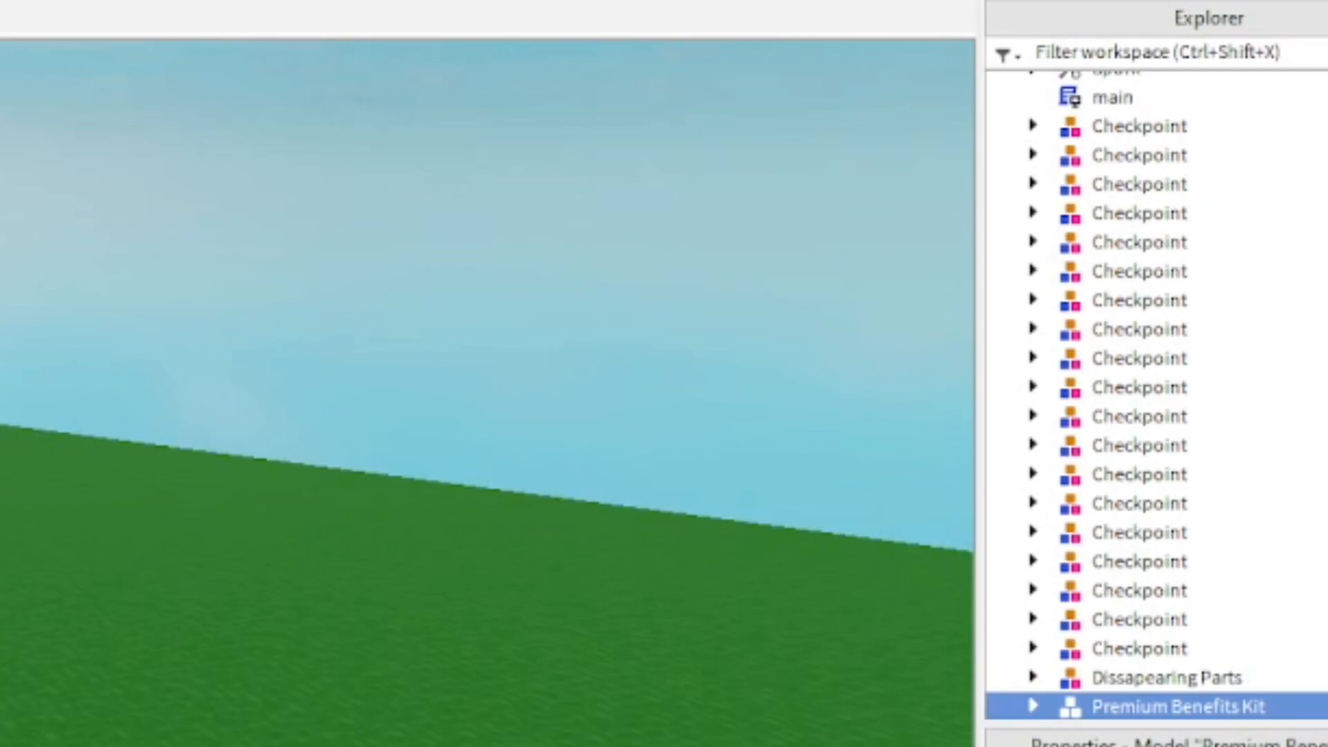
- Move the kit's script under ServerScriptService, rename it PremiumBenefits and bring it up for editing
left_click(1035, 706)
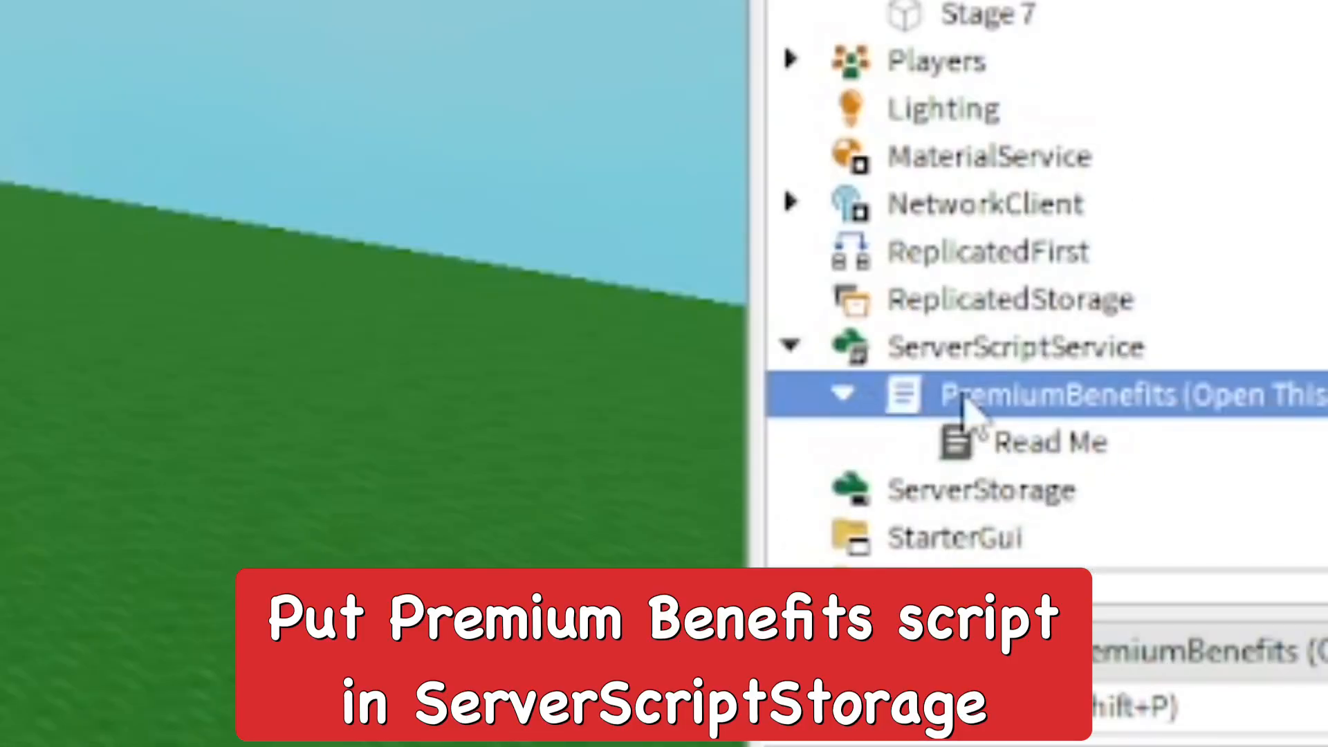
double_click(1050, 443)
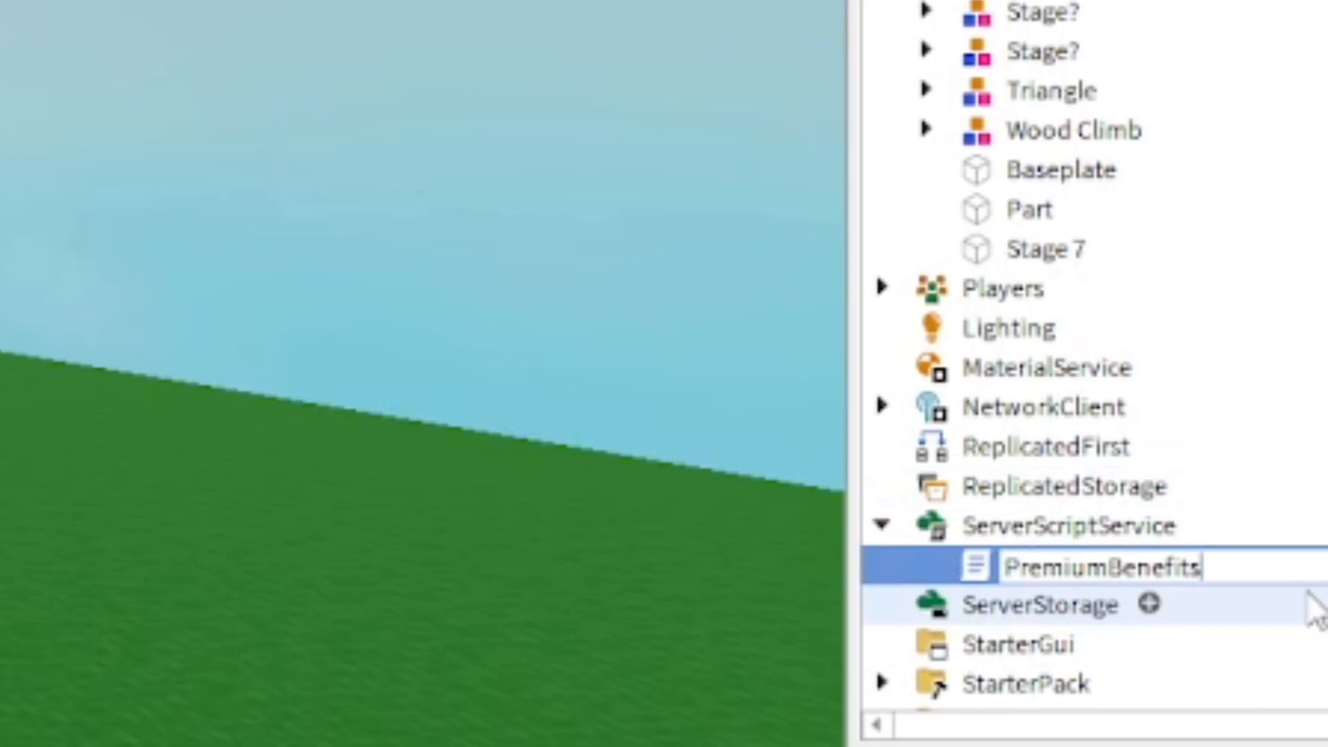
double_click(1106, 568)
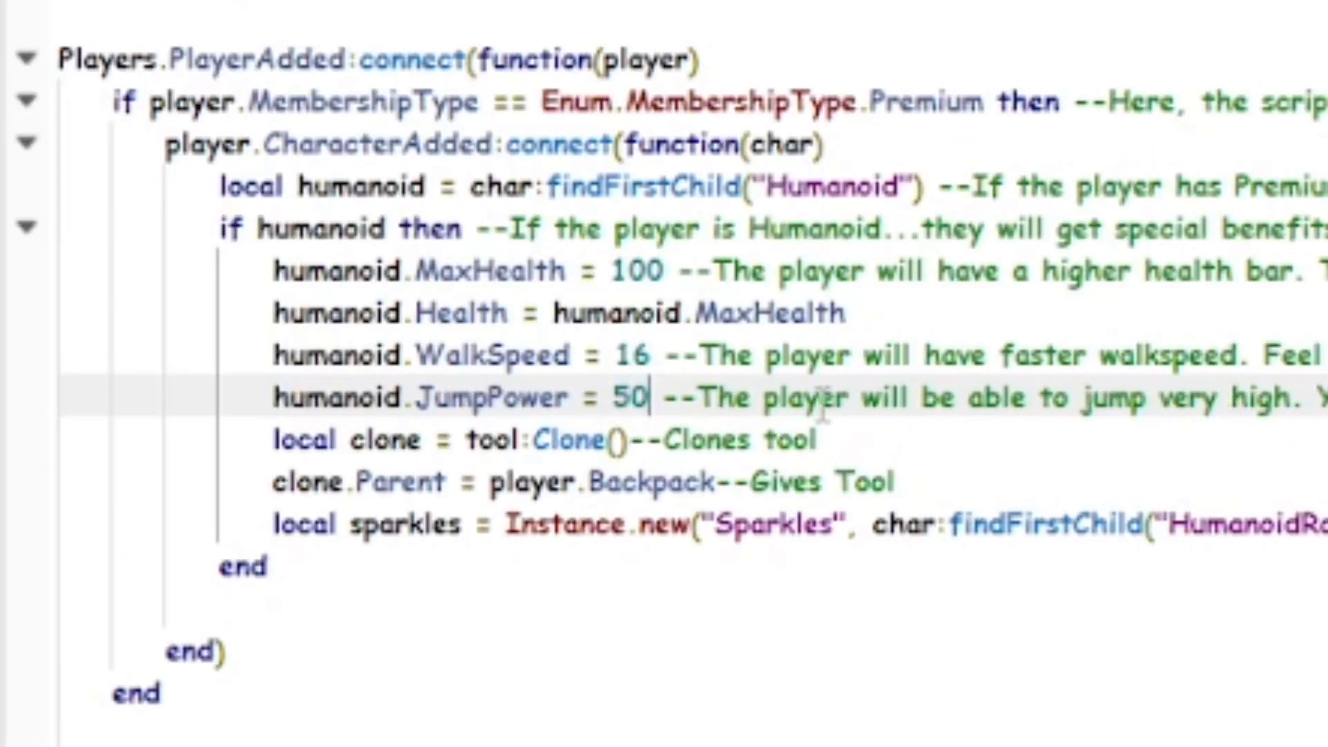
- Set WalkSpeed to 18, drop the sparkles line and swap GhostSword for FlameSword
type("18")
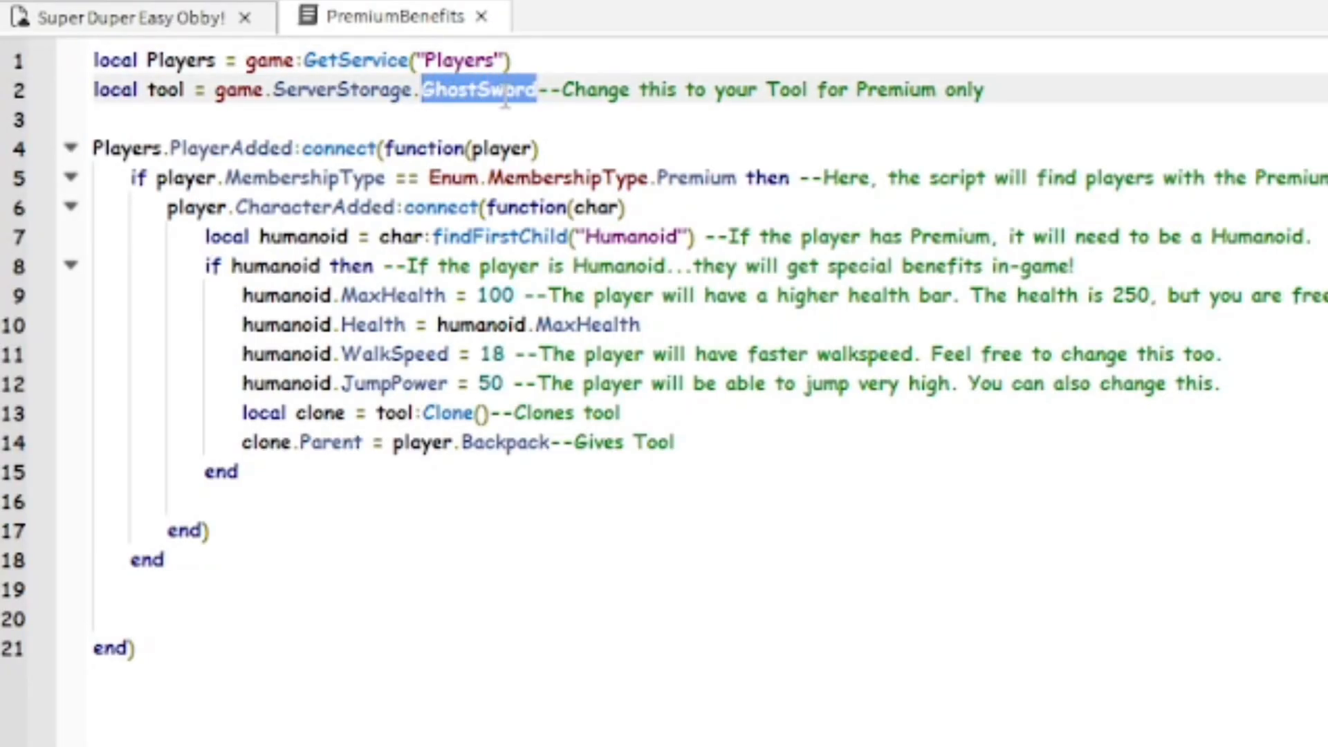
type("FlameSword")
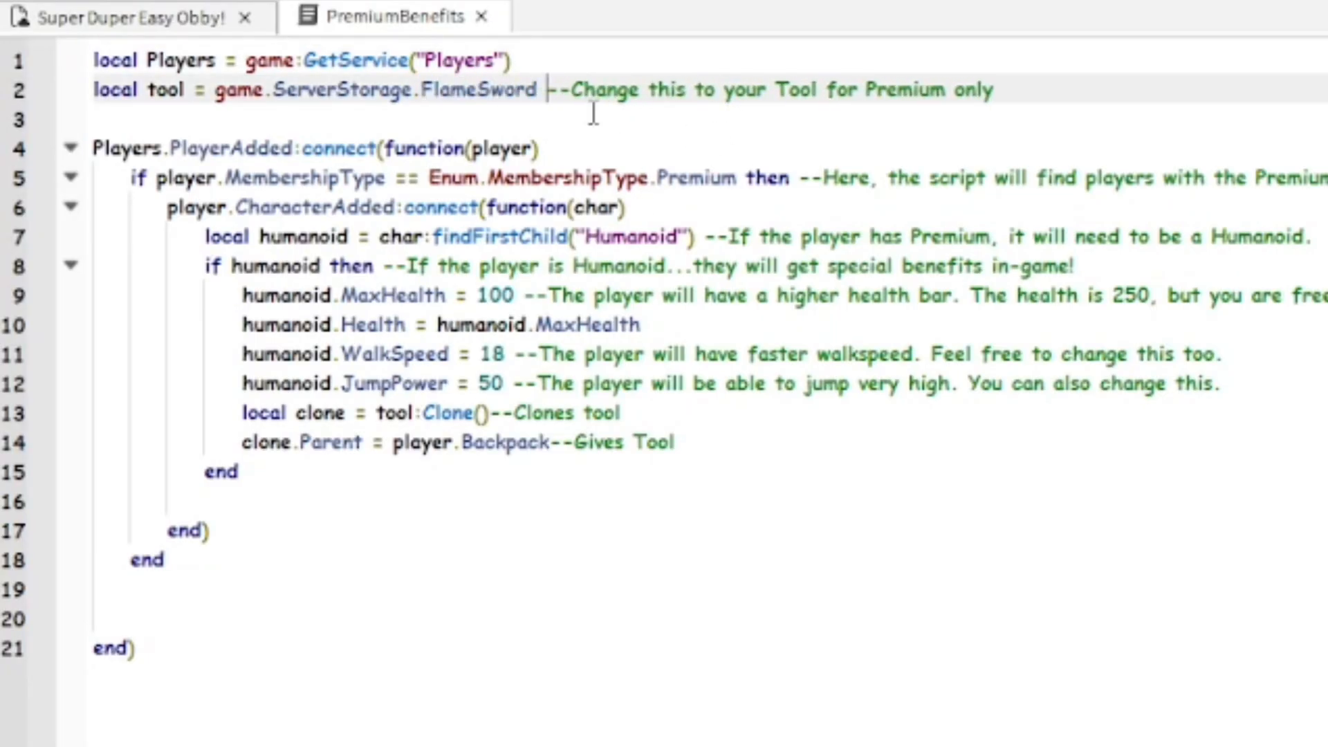
left_click(110, 20)
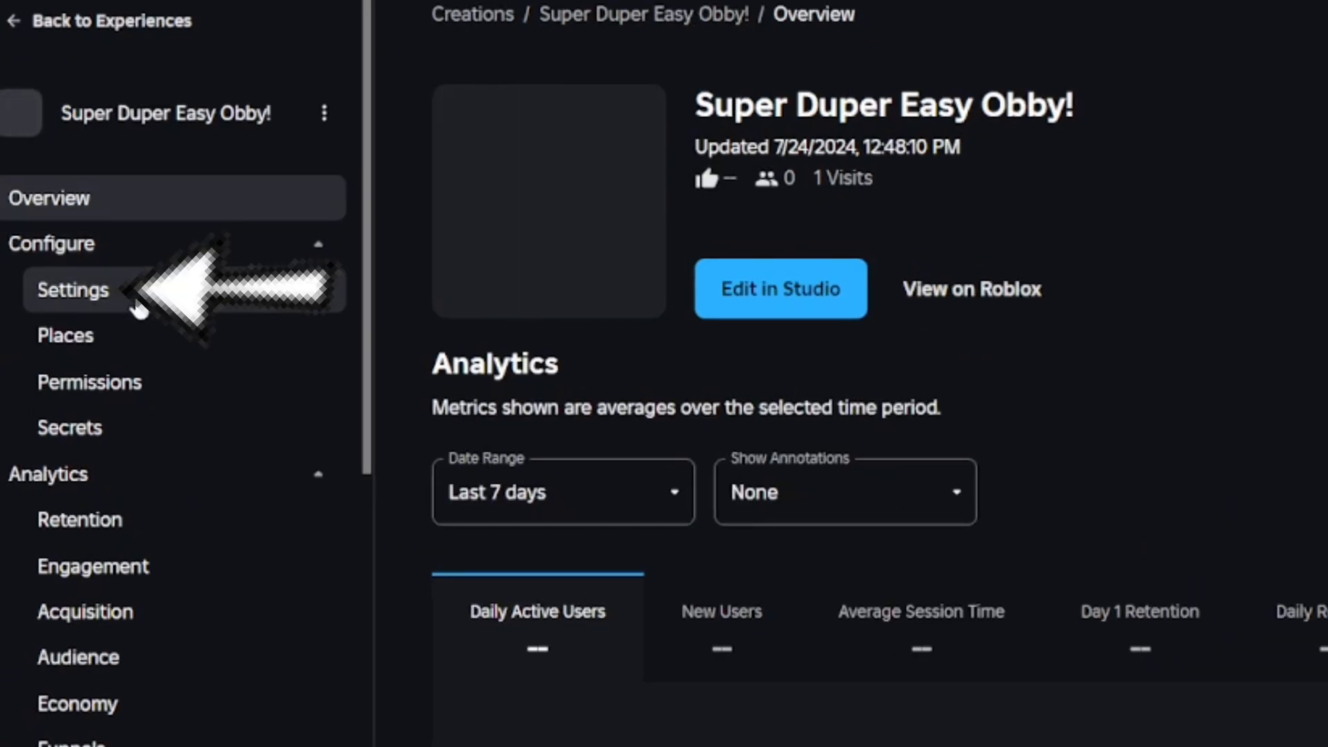
- In Content Settings, describe the game as 'Premium Benefits! Get a FREE Dragon Heat Swo...'
left_click(72, 290)
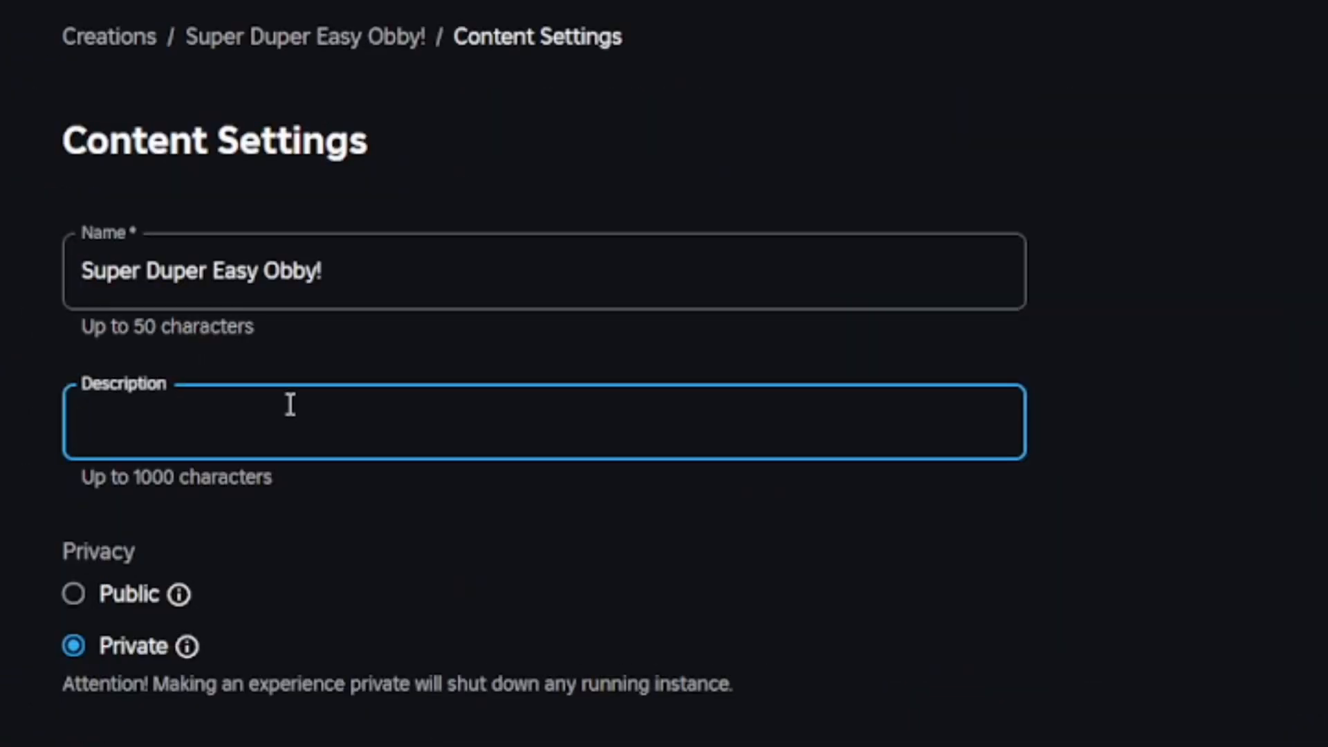
type("Premium Benefits!:")
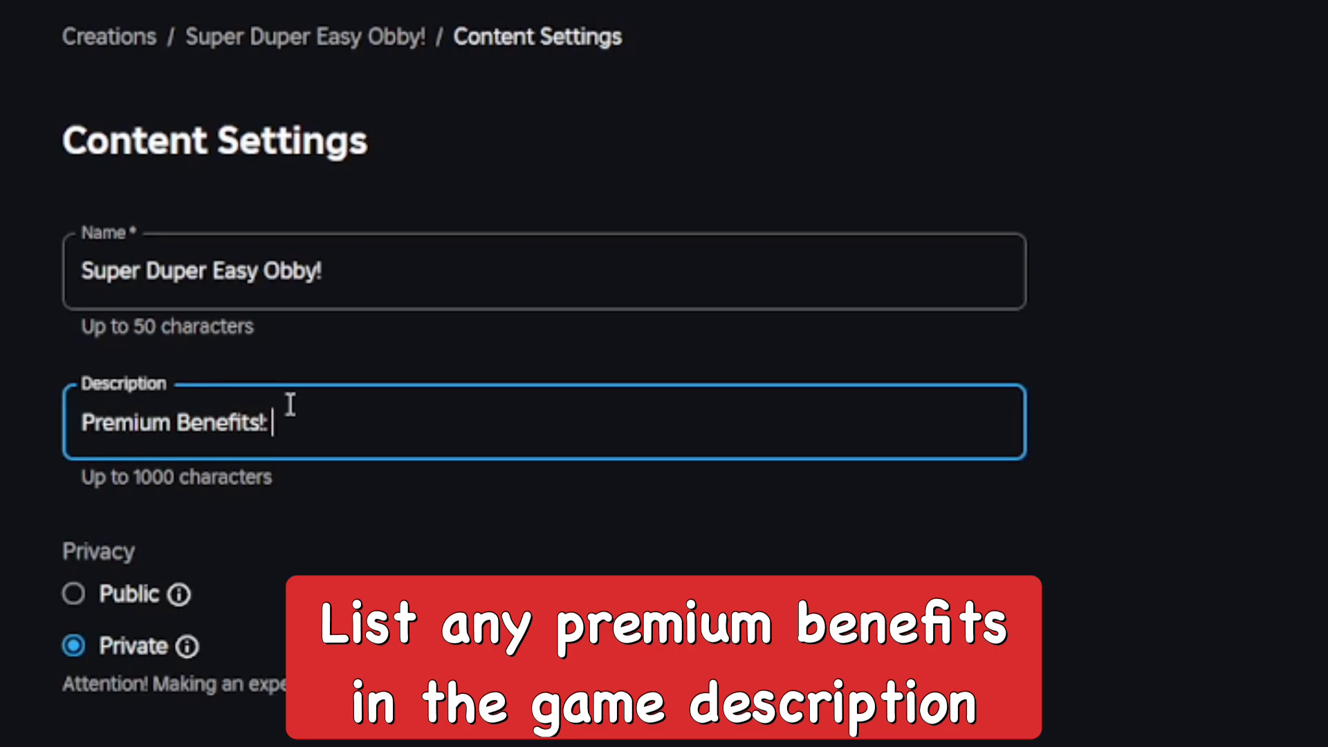
type("Get a FREE Fragon")
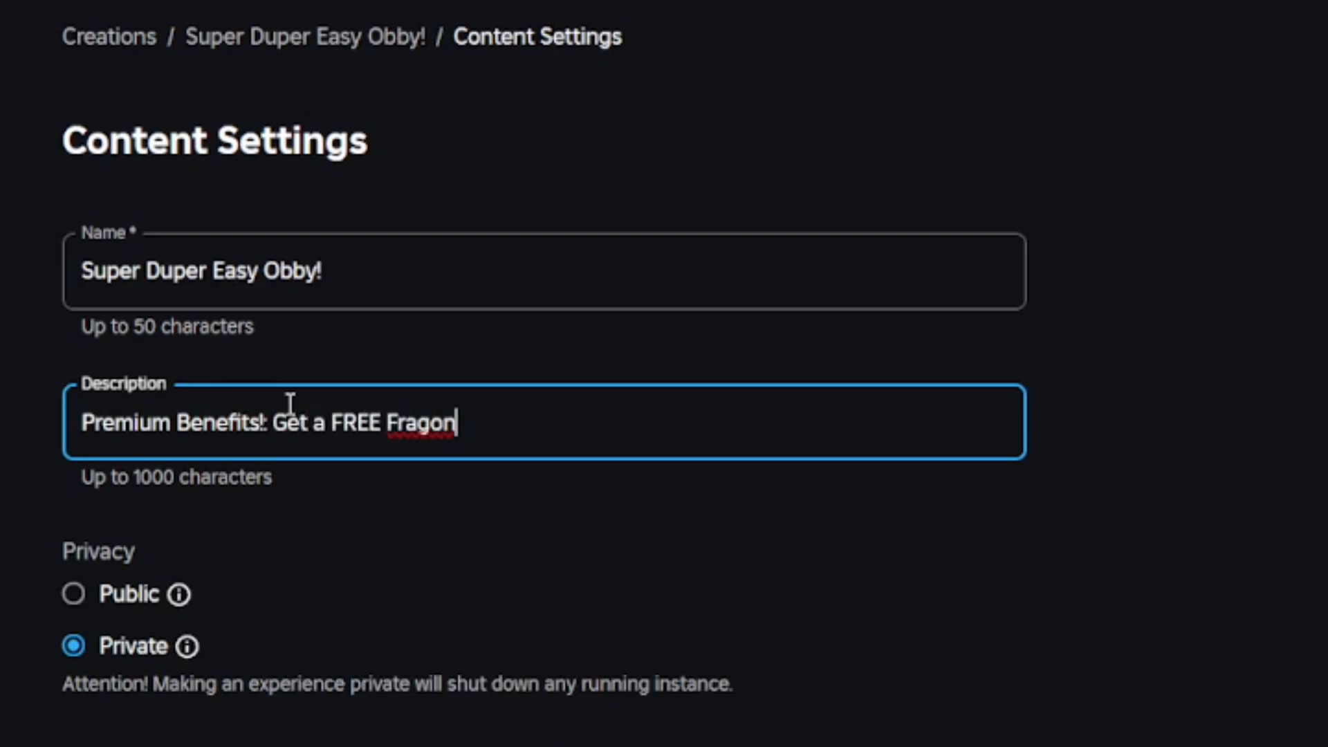
type("Dragon Heat Swo")
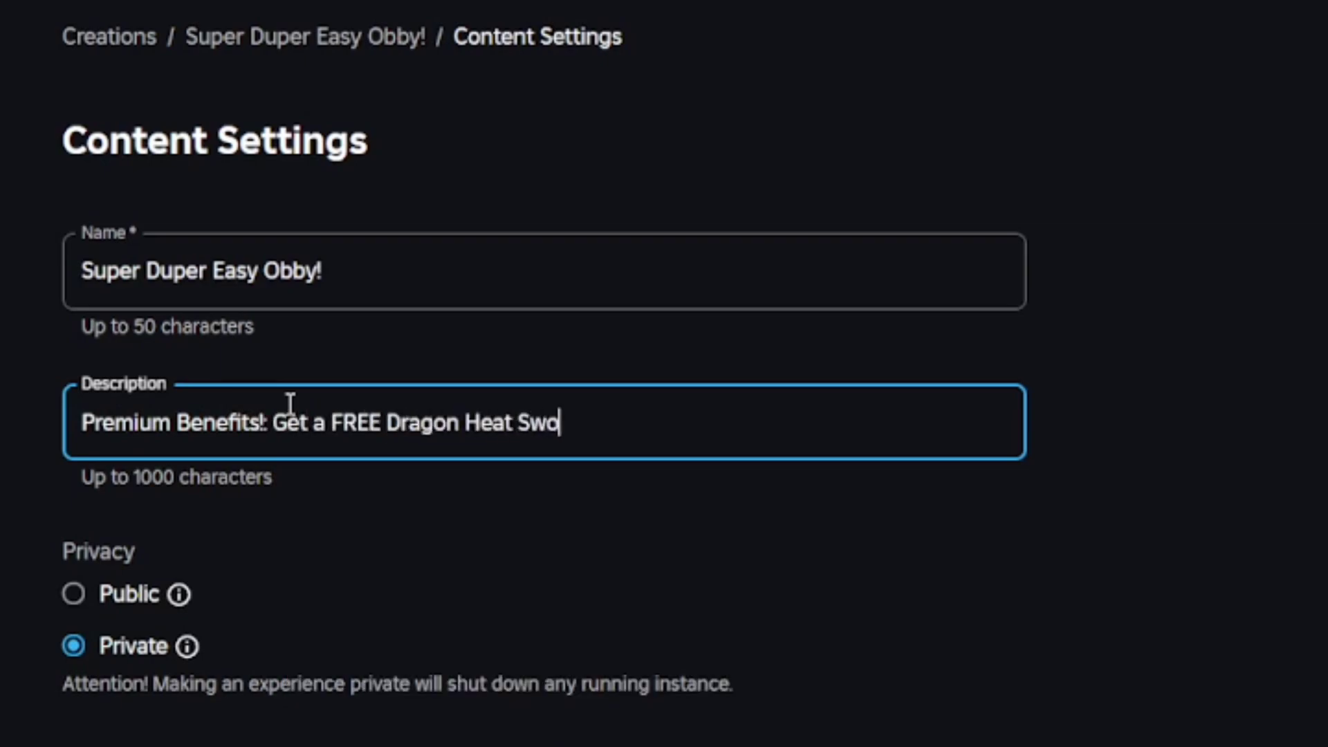